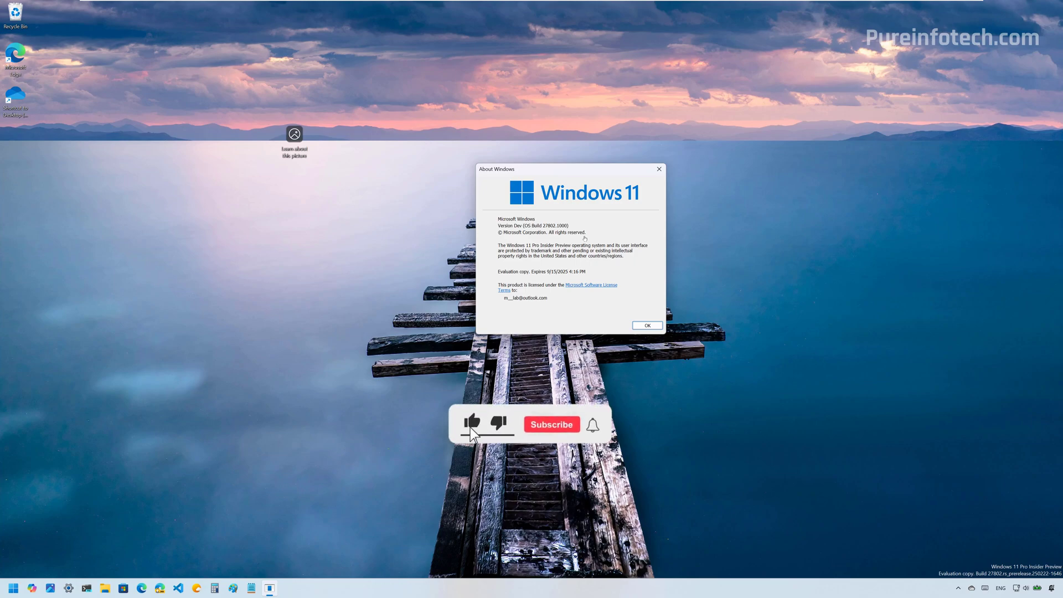
Step: Switch the Battery percentage toggle On under System > Power & battery
click(552, 425)
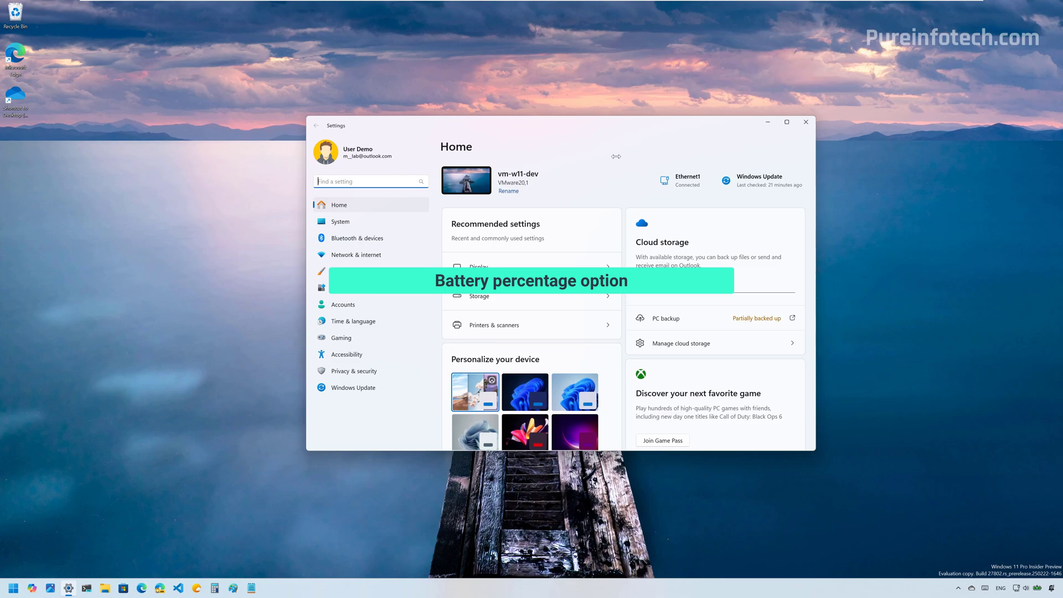
mouse_move(538, 193)
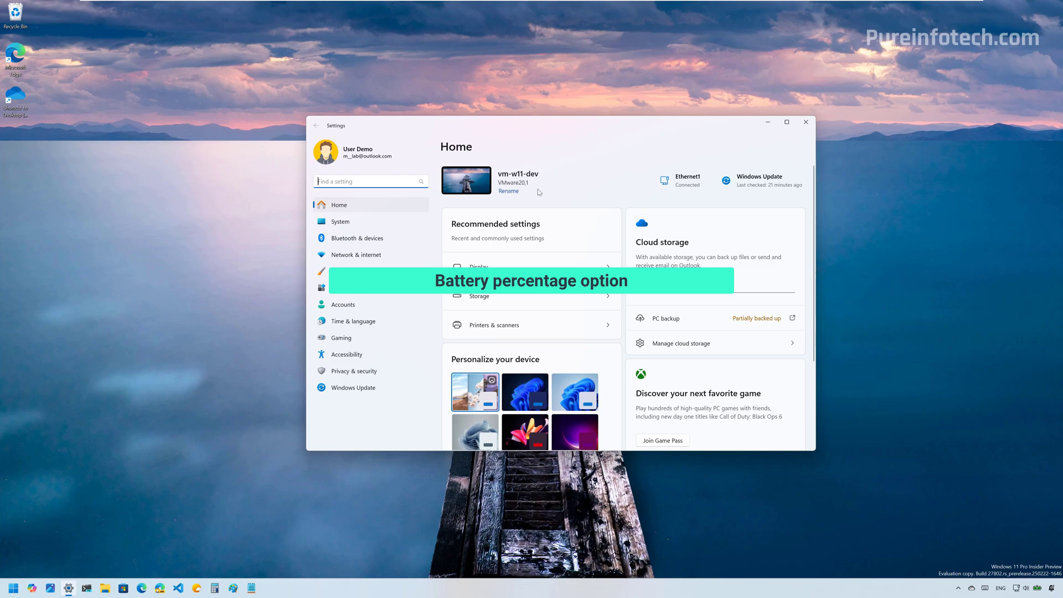
click(340, 222)
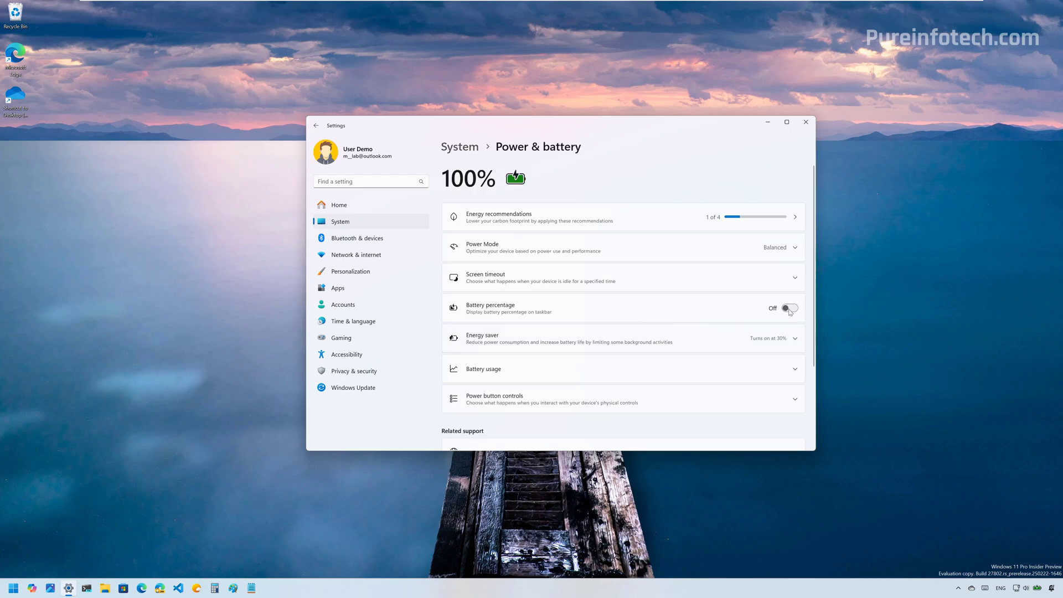
click(789, 308)
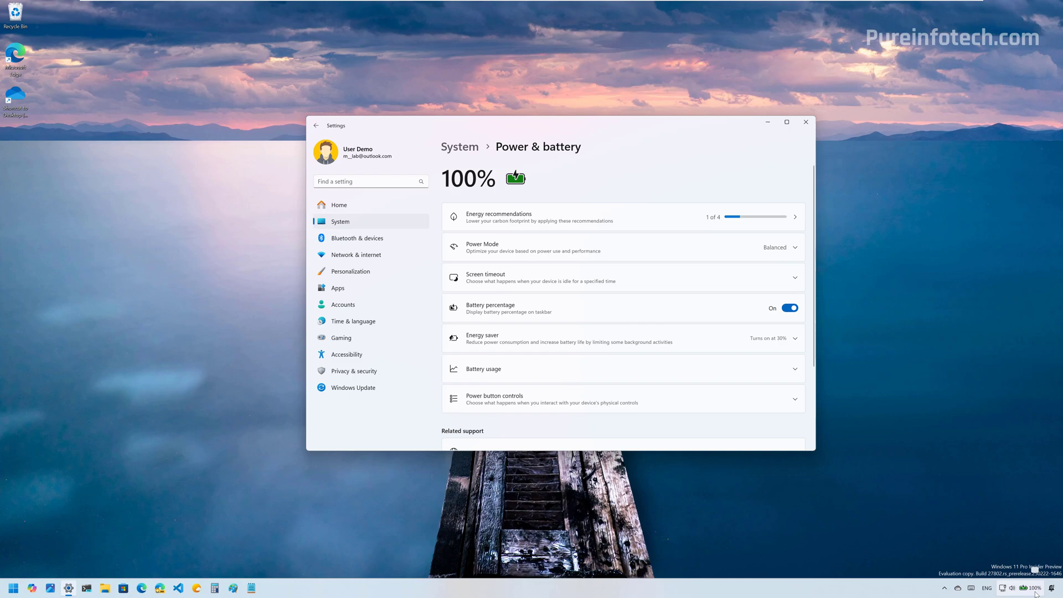
mouse_move(740, 177)
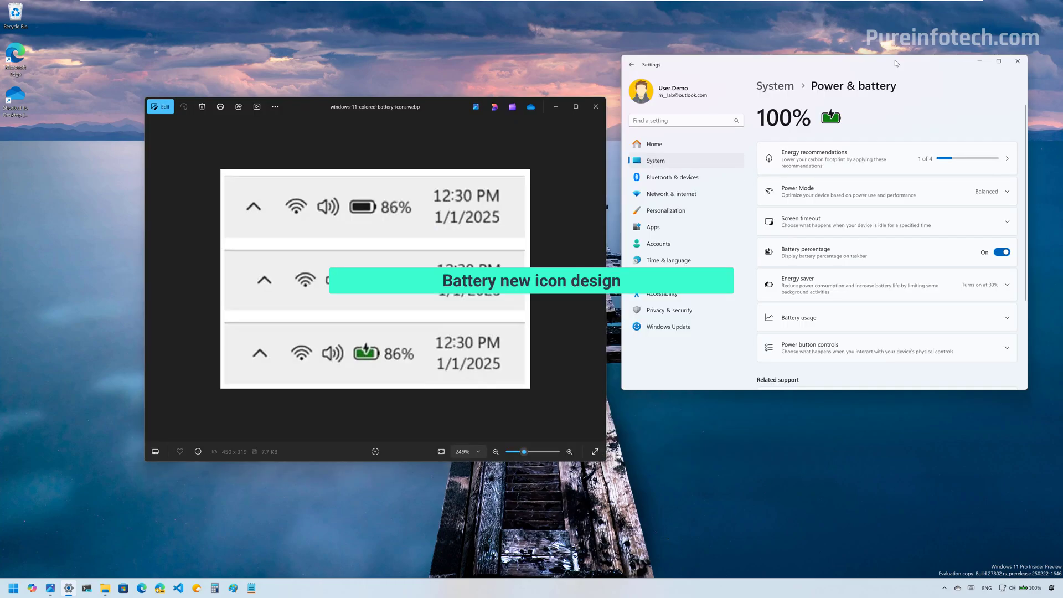
mouse_move(880, 126)
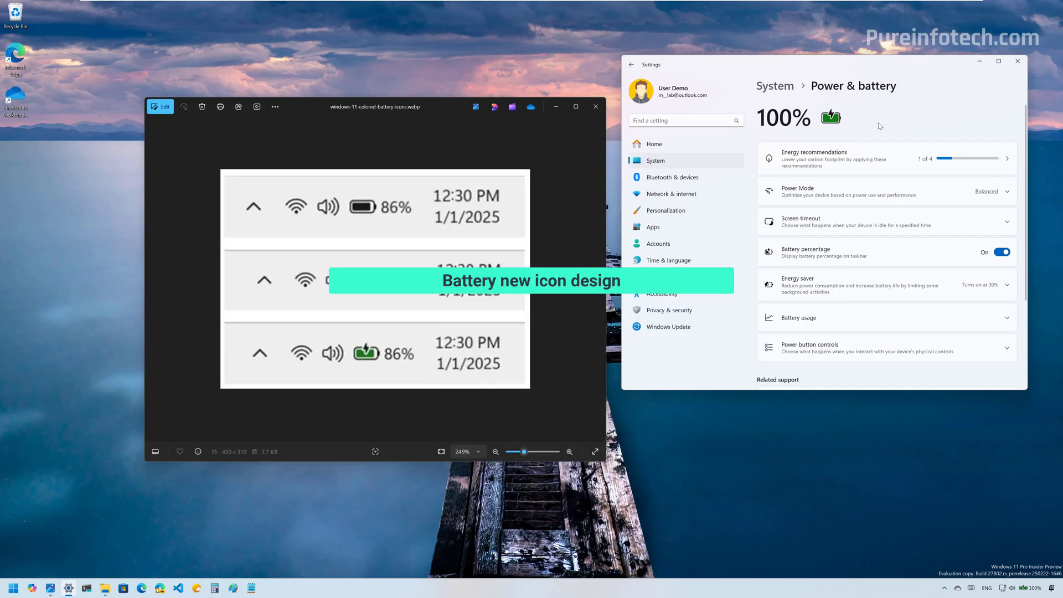
mouse_move(829, 129)
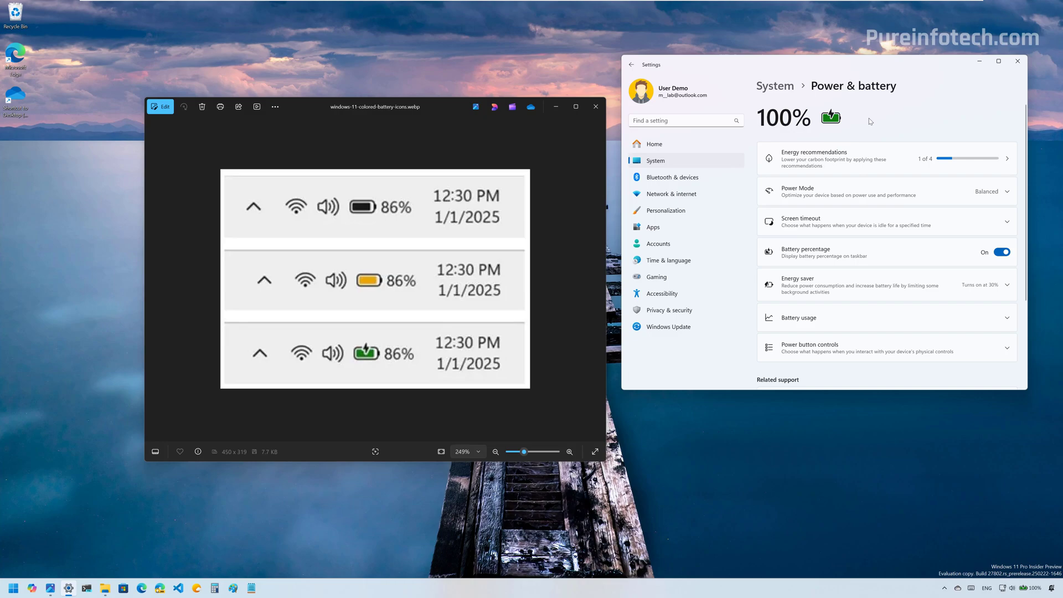
mouse_move(828, 130)
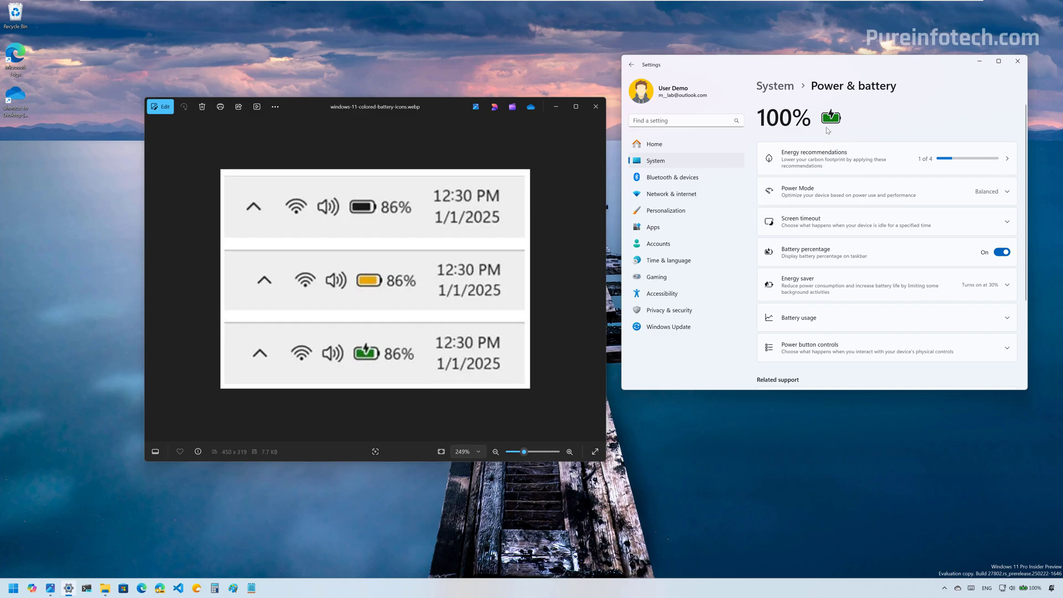
mouse_move(833, 139)
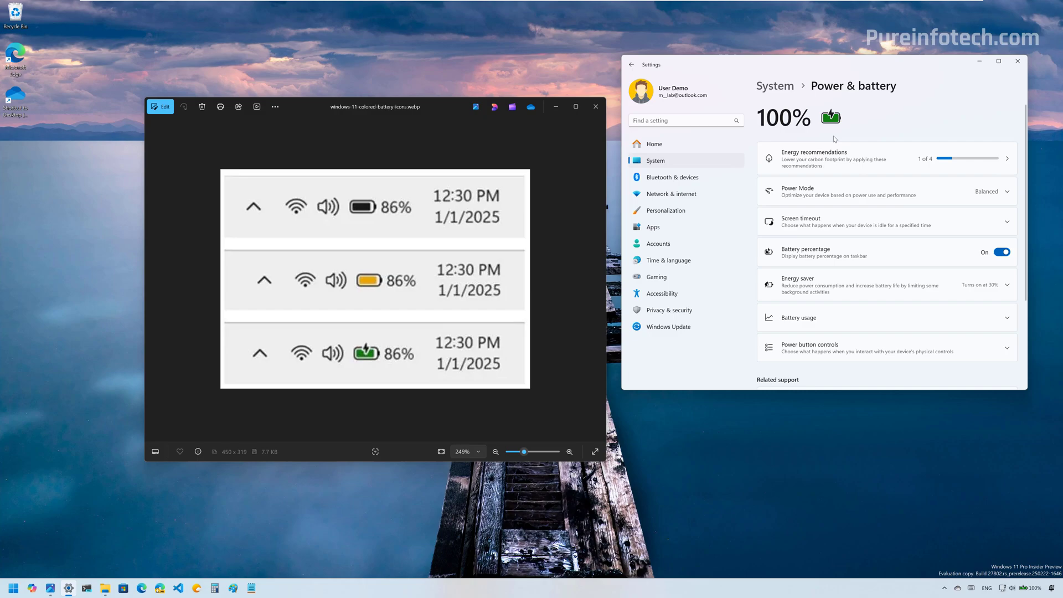
mouse_move(373, 287)
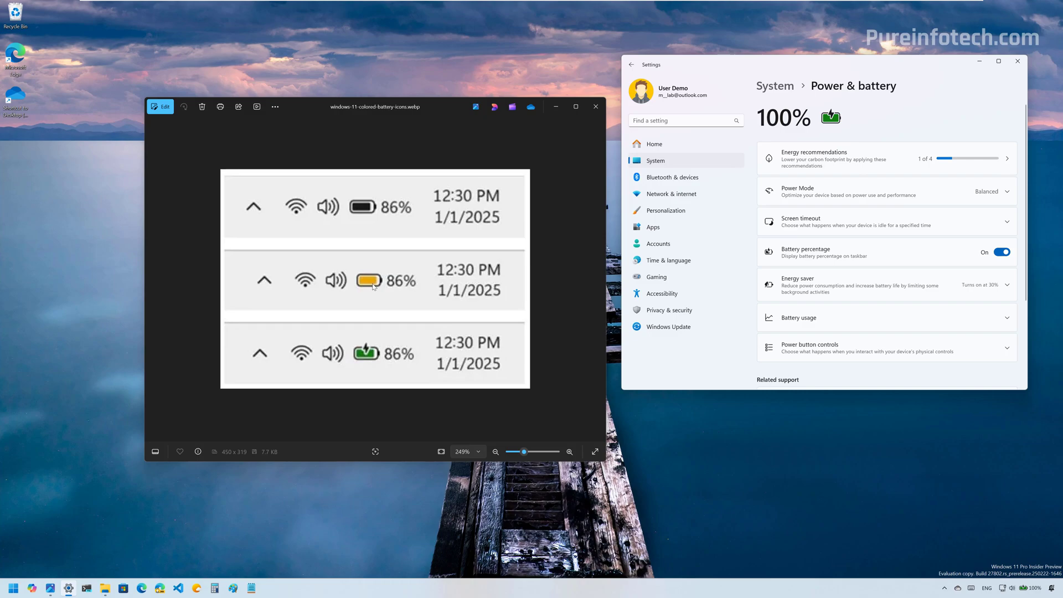
mouse_move(968, 110)
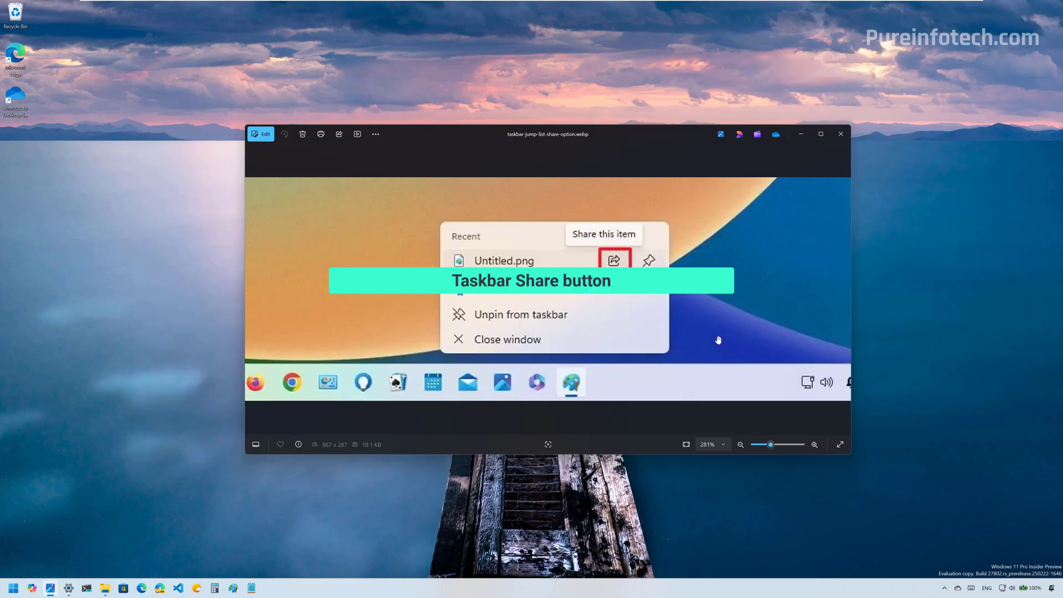
mouse_move(610, 420)
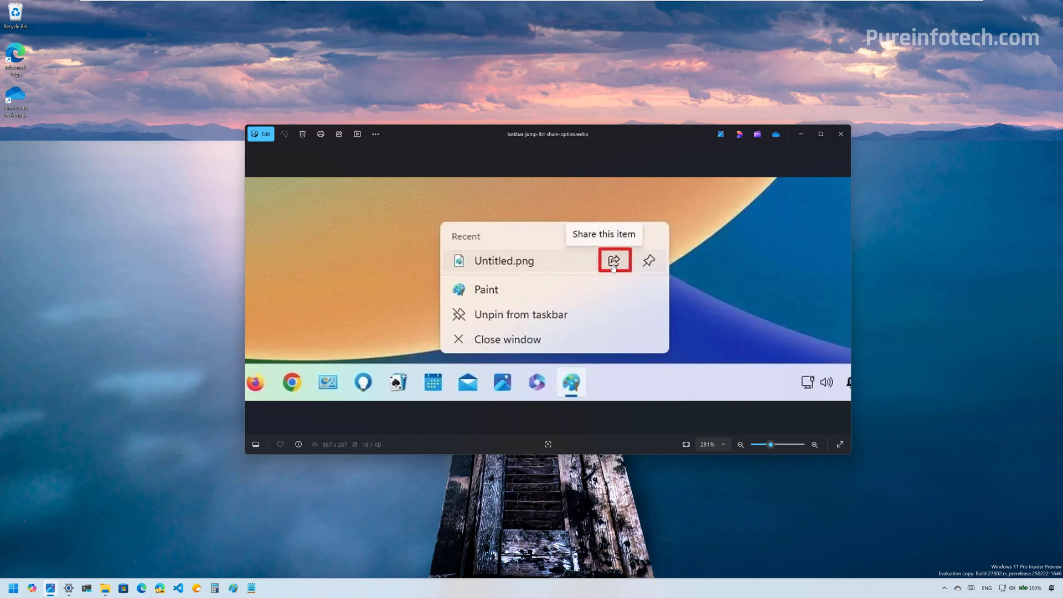
mouse_move(614, 259)
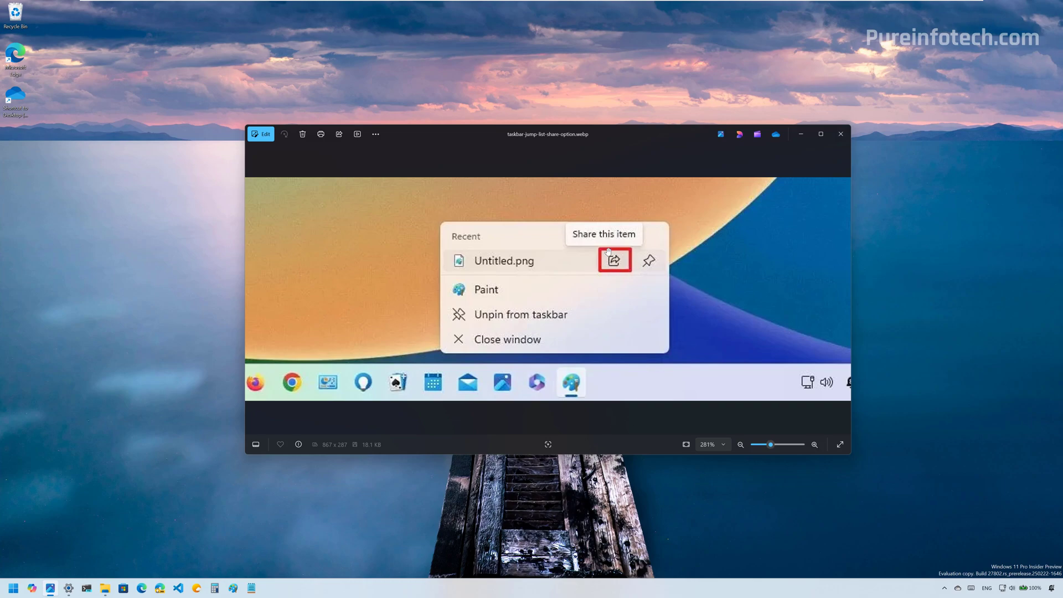
mouse_move(651, 298)
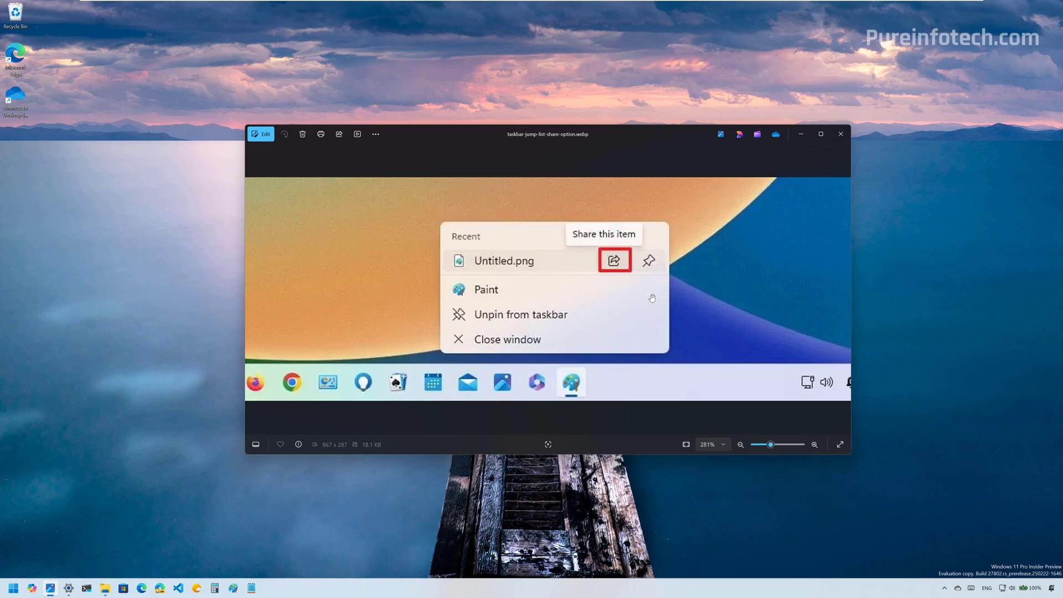
mouse_move(632, 286)
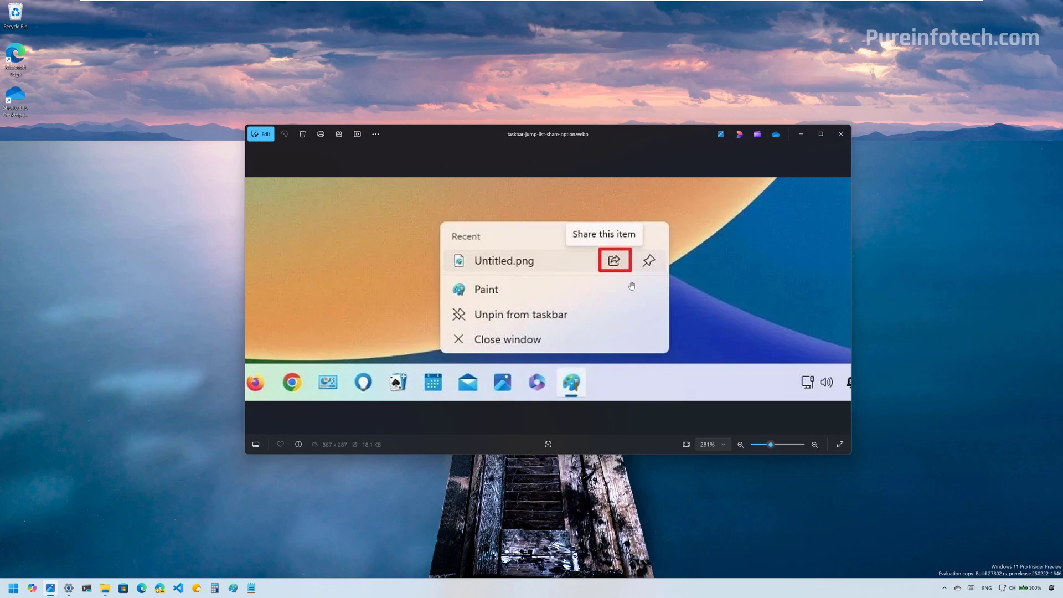
right_click(252, 588)
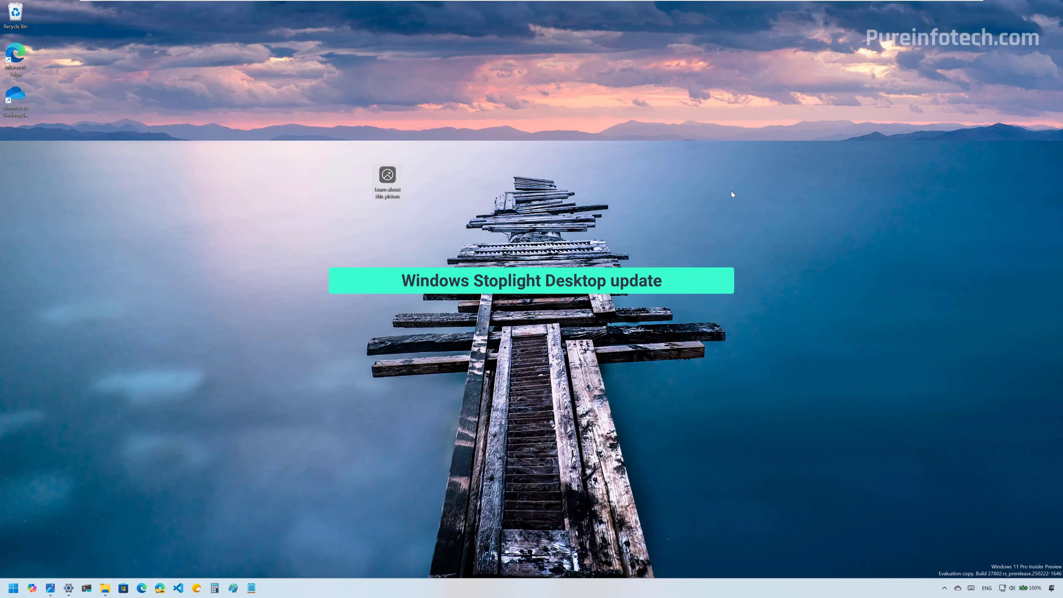
mouse_move(423, 186)
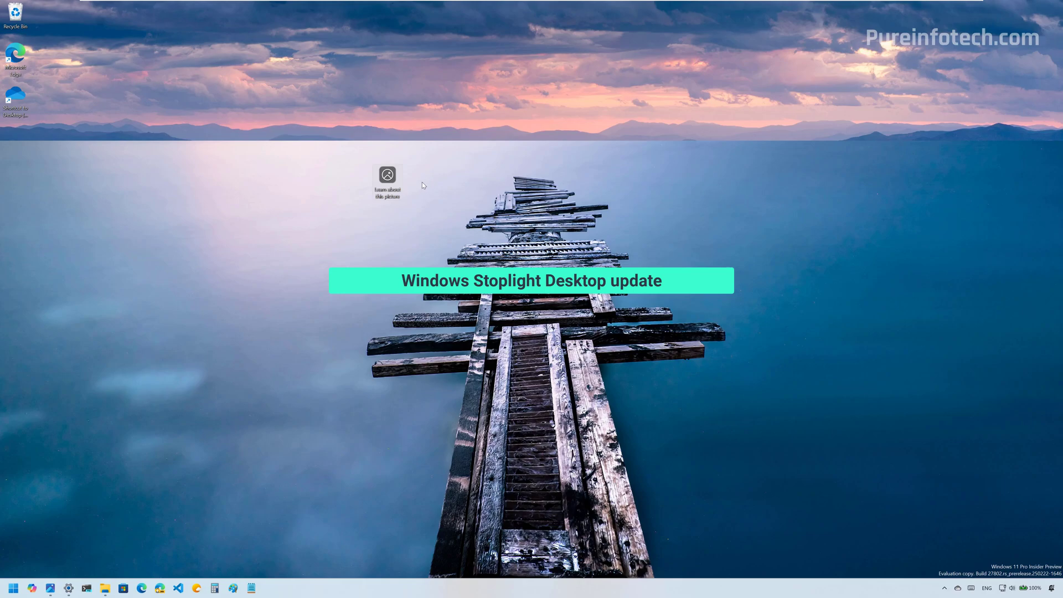
mouse_move(406, 184)
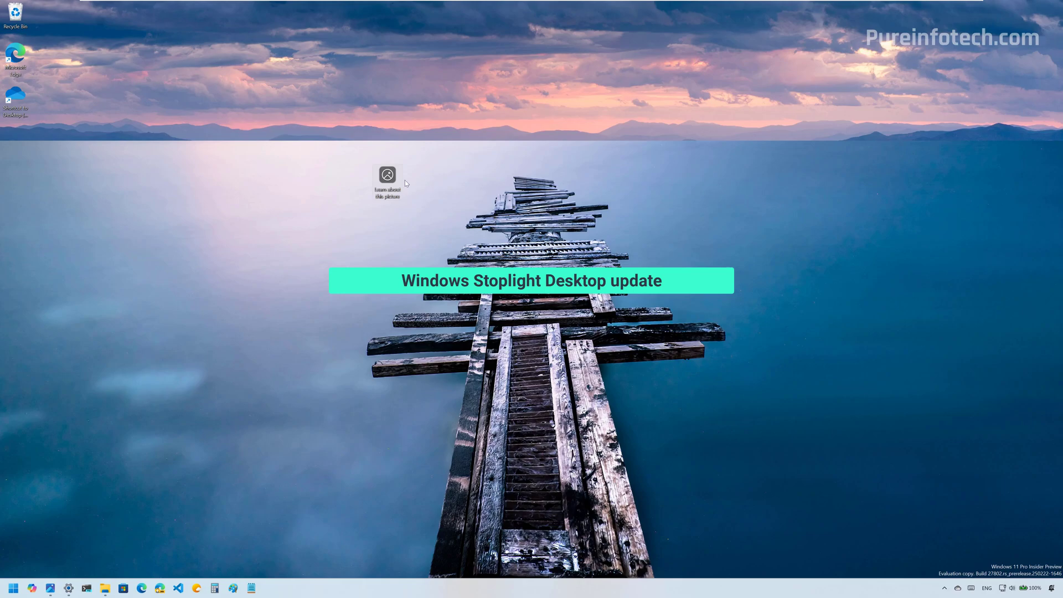
Step: Show the Spotlight card for the current wallpaper via 'Learn about this picture'
click(386, 175)
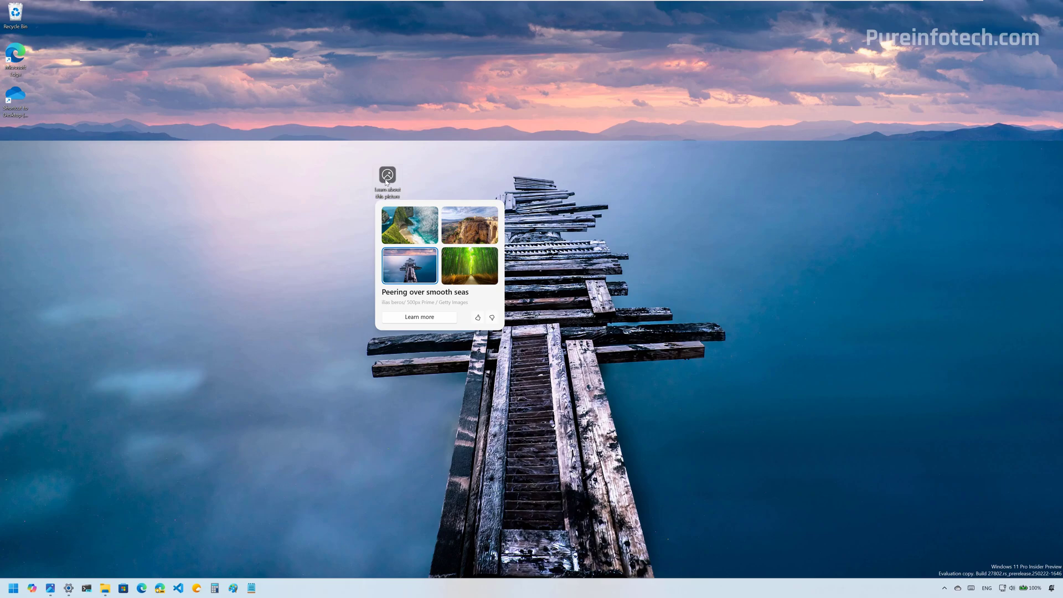
click(409, 224)
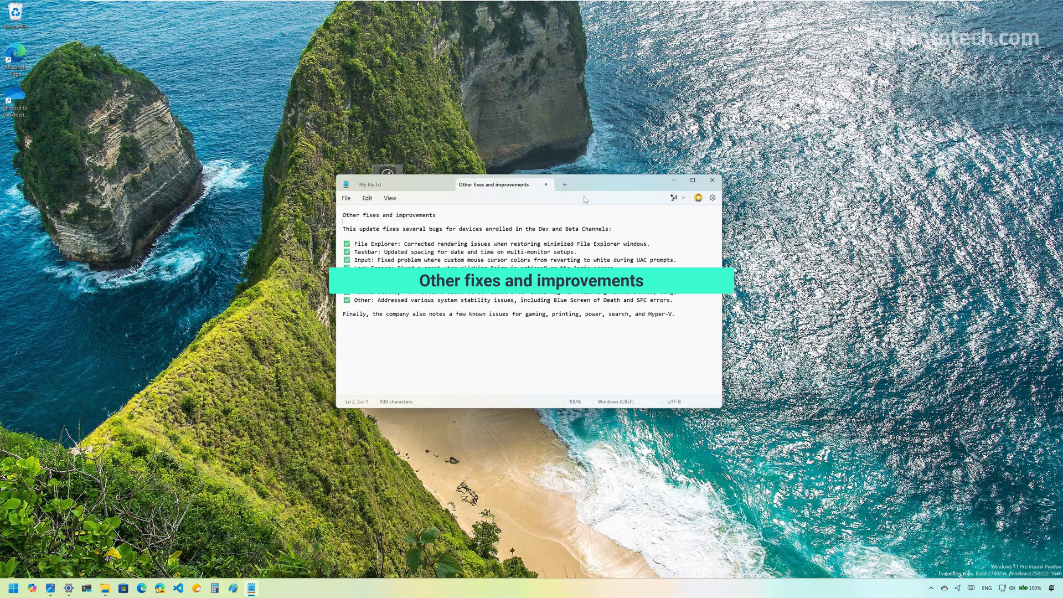
mouse_move(454, 239)
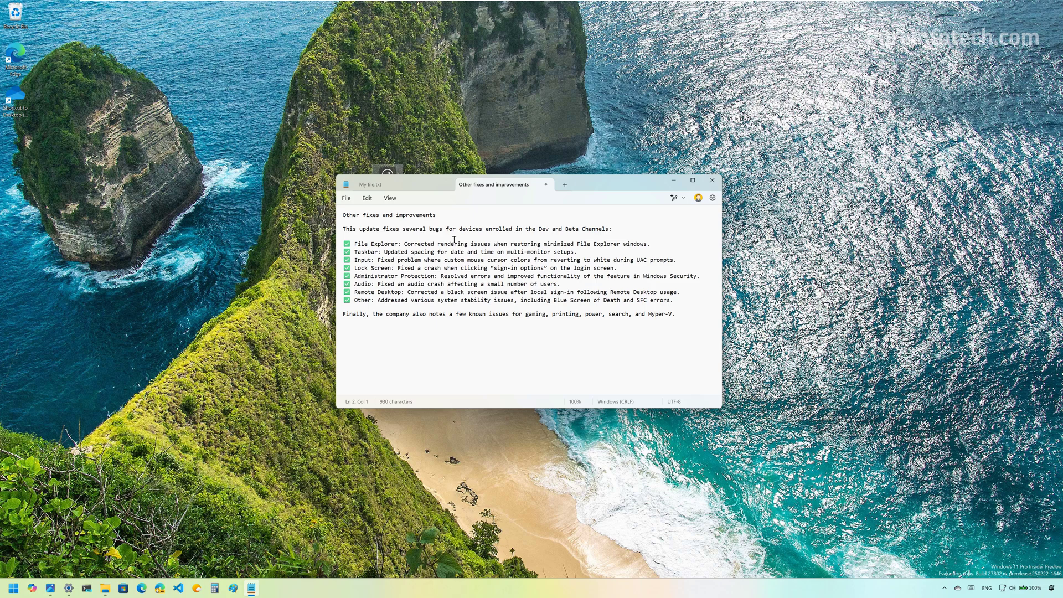
click(711, 181)
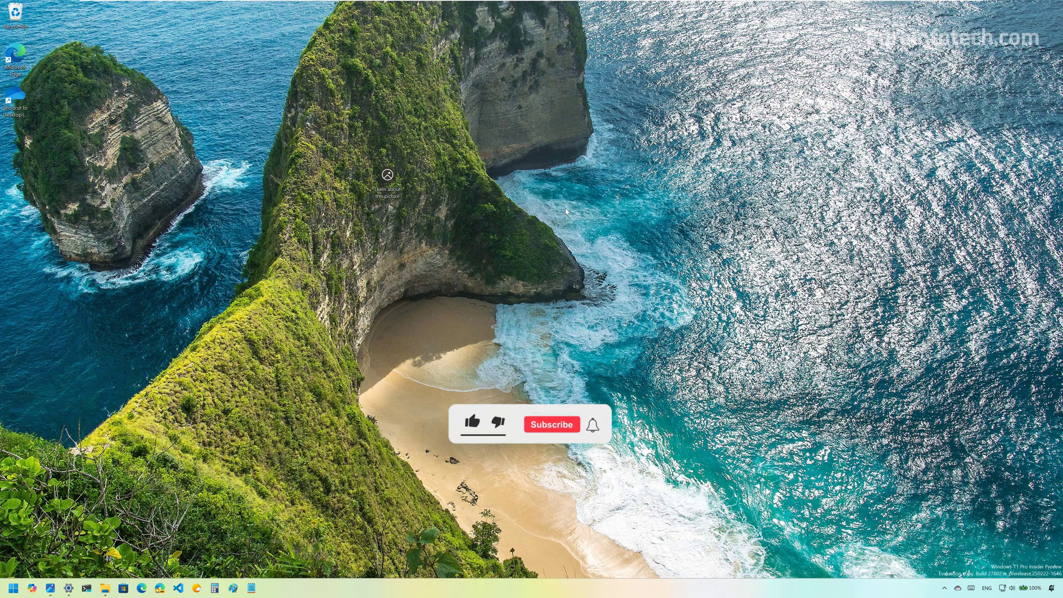
click(475, 421)
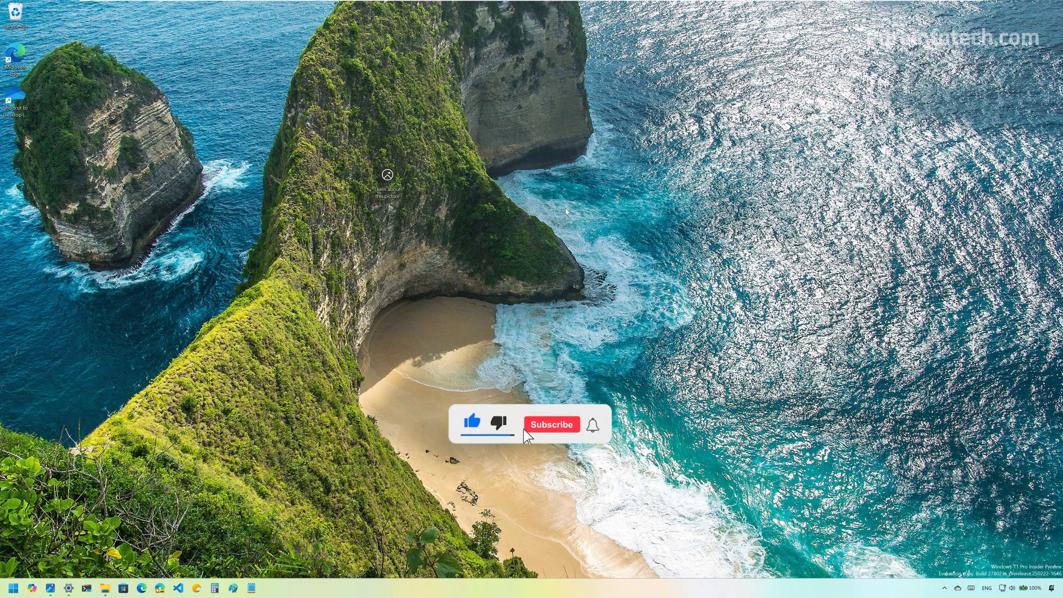
click(551, 424)
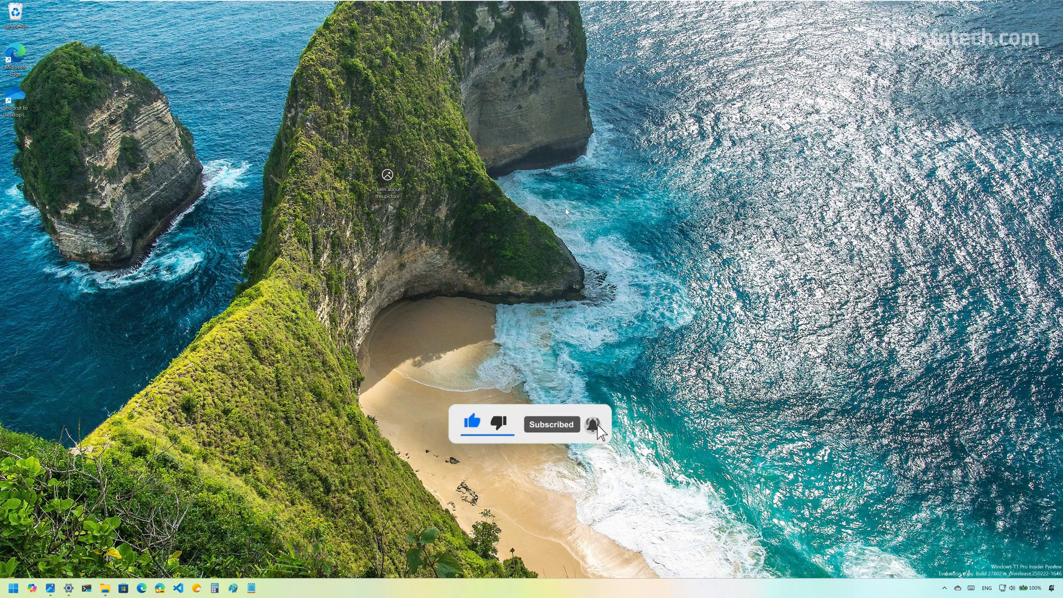